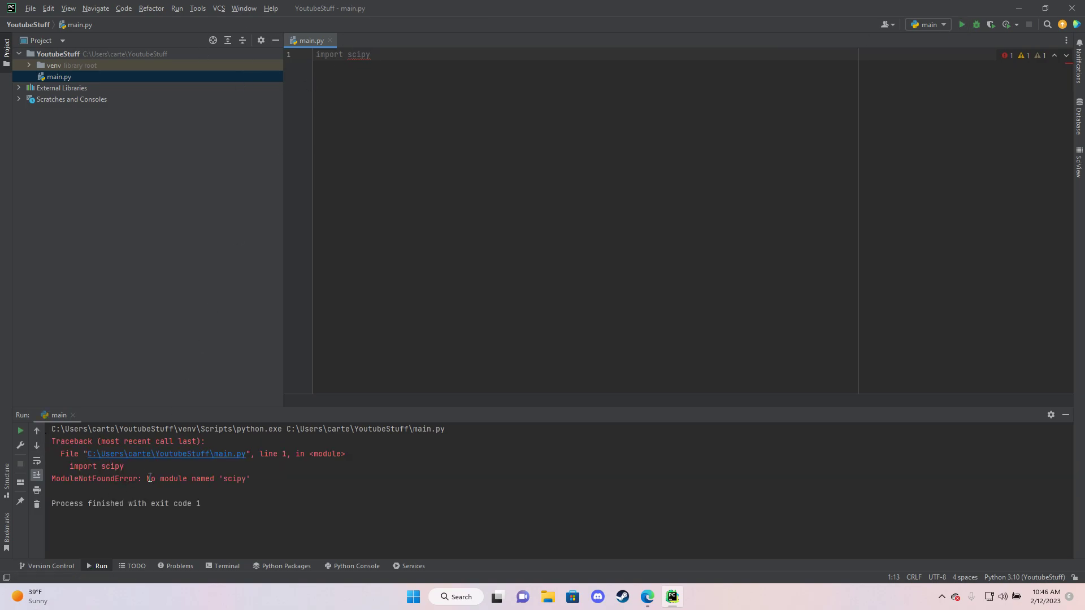
mouse_move(147, 497)
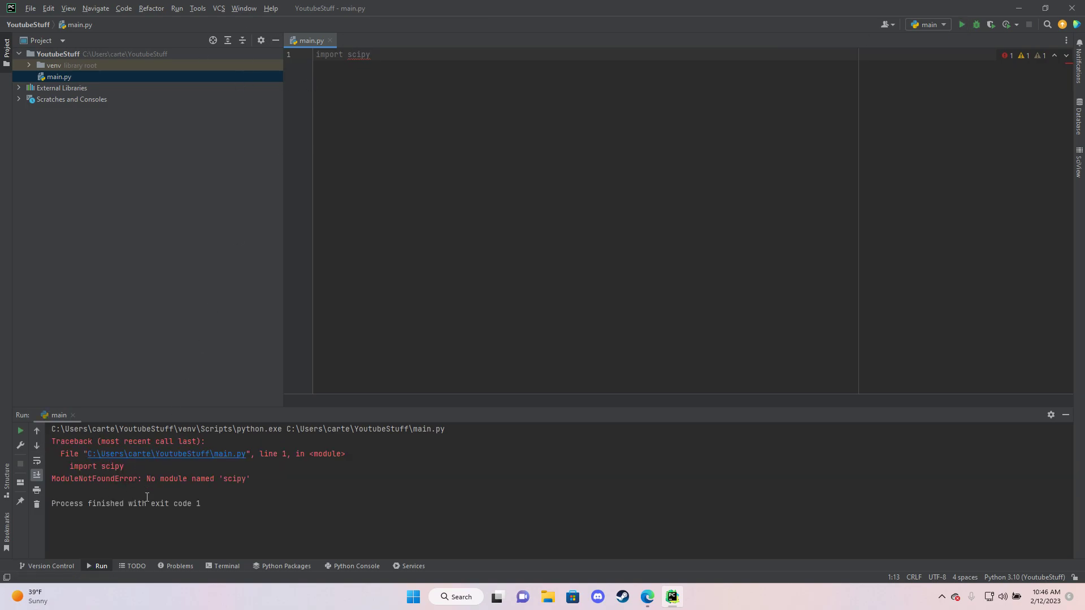
mouse_move(454, 278)
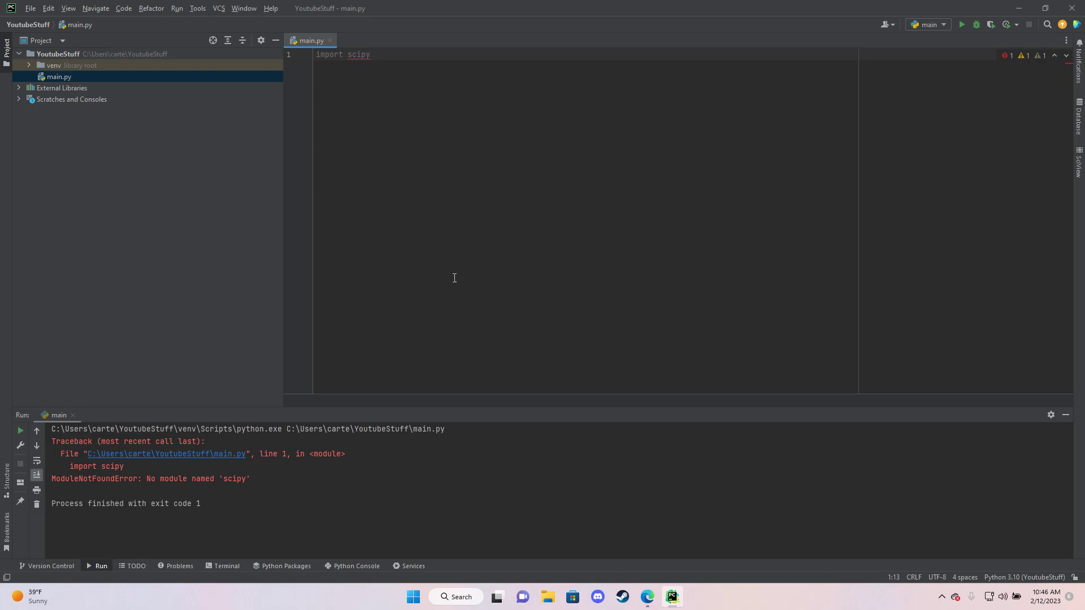
mouse_move(290, 581)
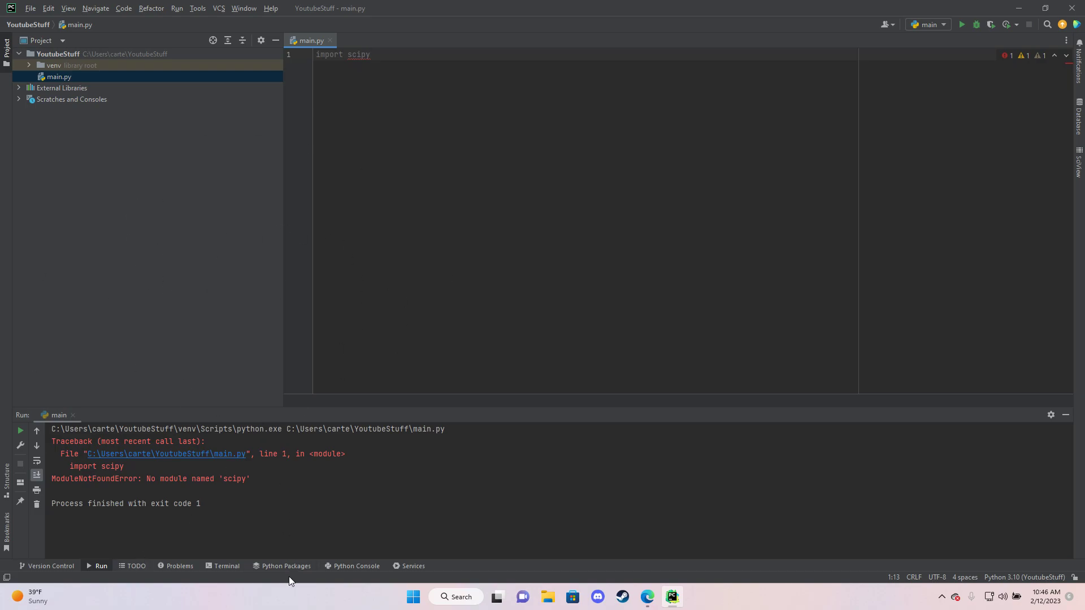
Search PyPI for 'sci' in Python Packages and install scipy into the project environment.
click(285, 567)
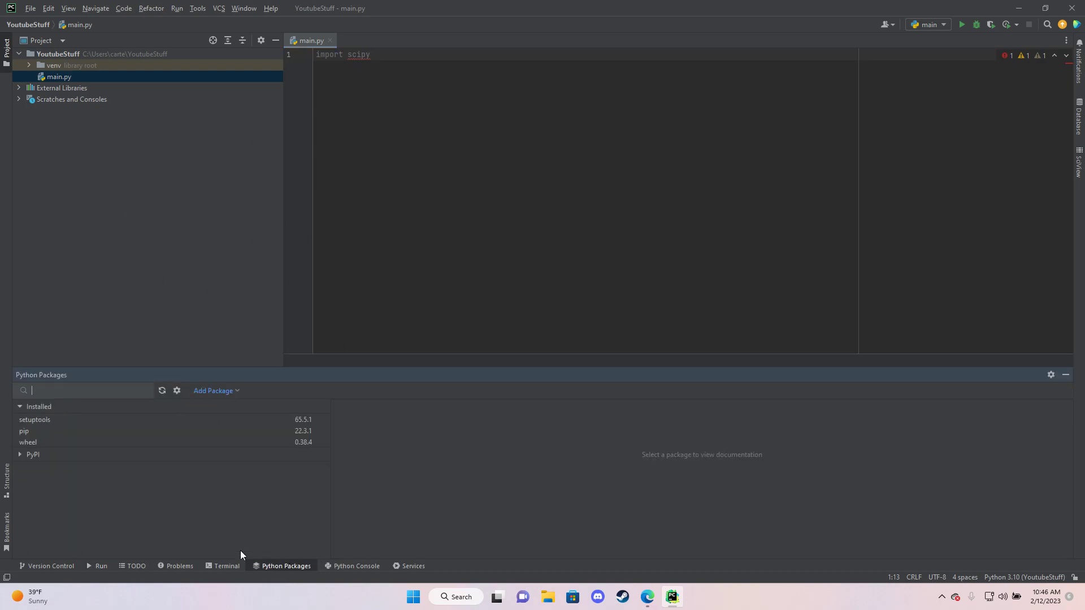
text(sci)
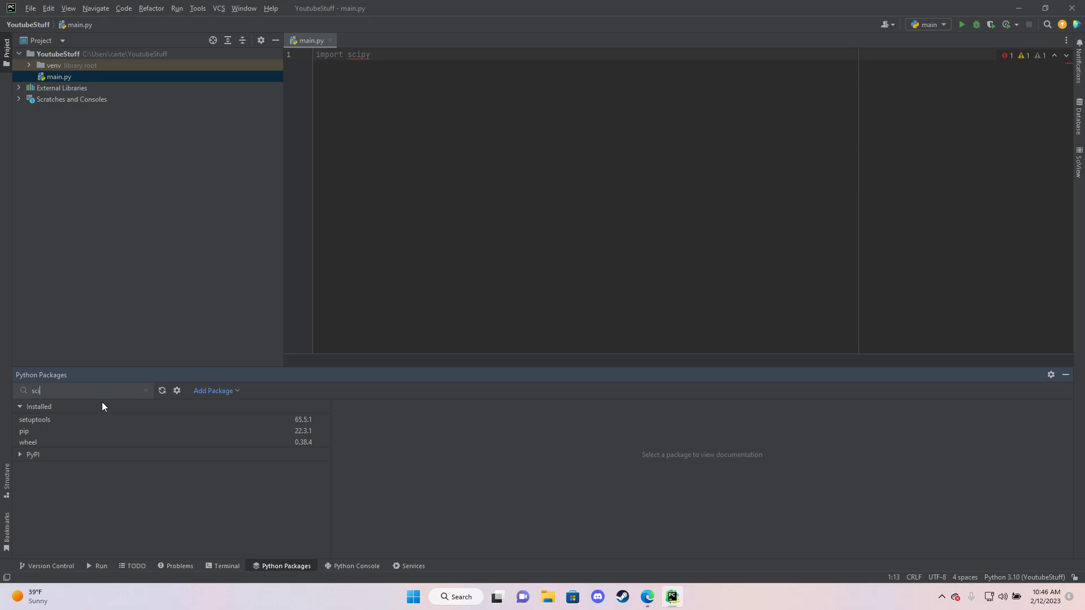
text(sci)
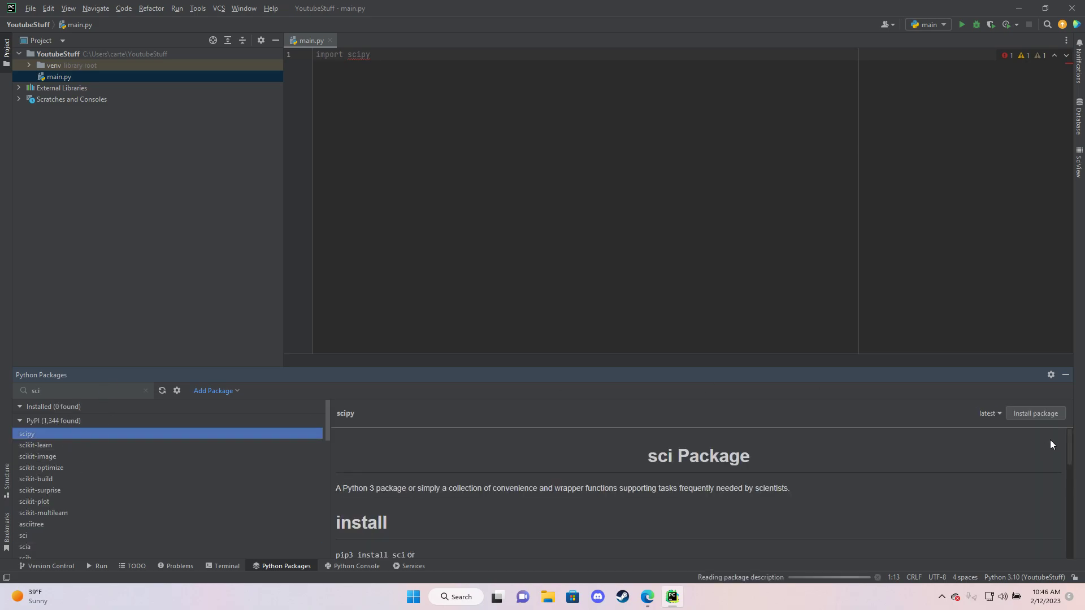
click(1036, 413)
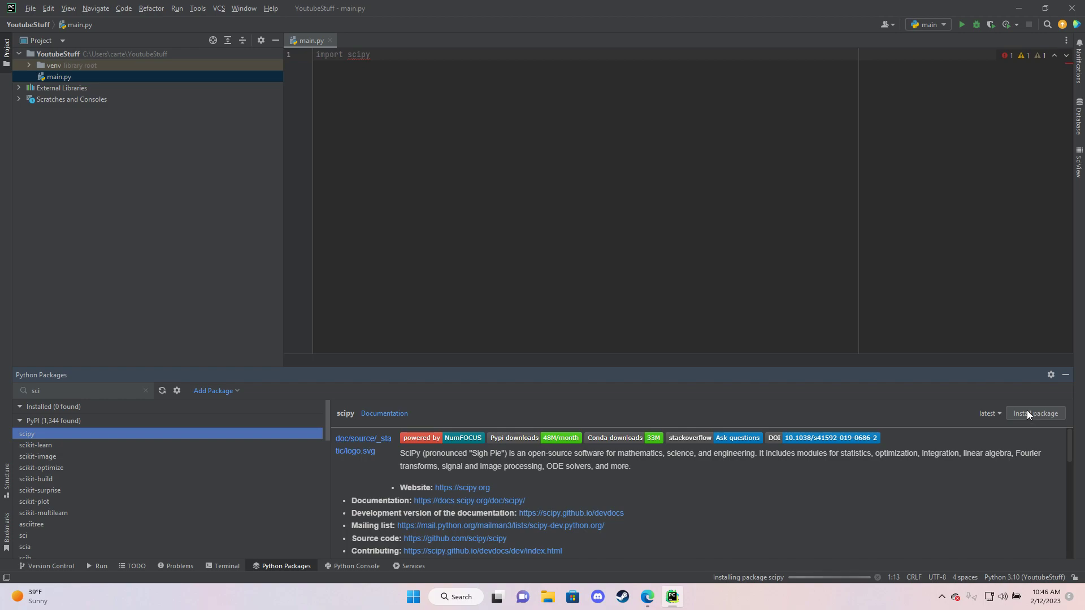
Show the Project: YoutubeStuff Python Interpreter settings with numpy, pip, setuptools and wheel.
click(30, 7)
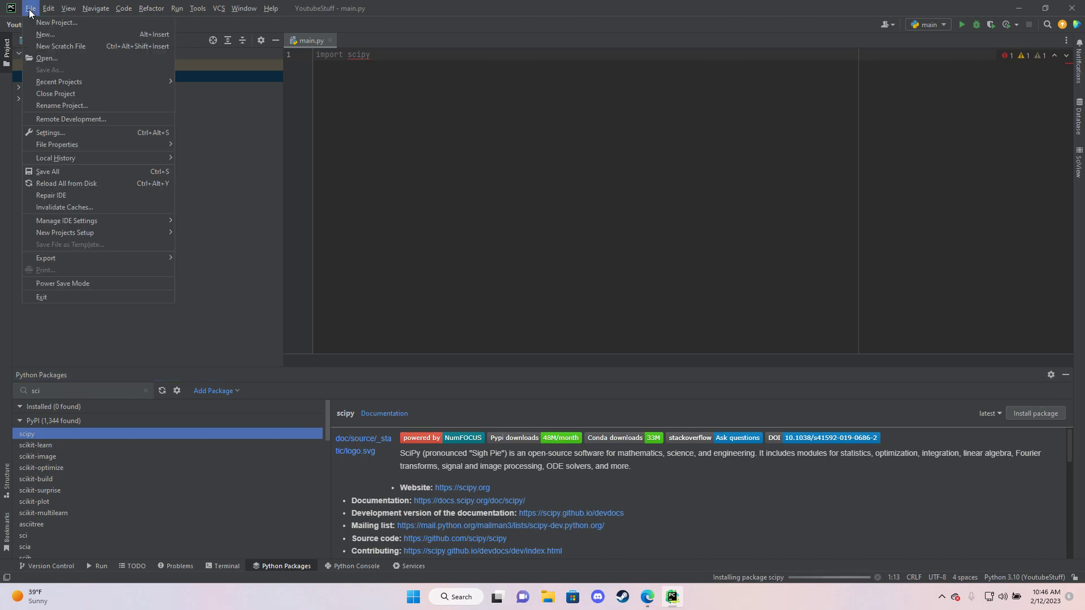
mouse_move(47, 172)
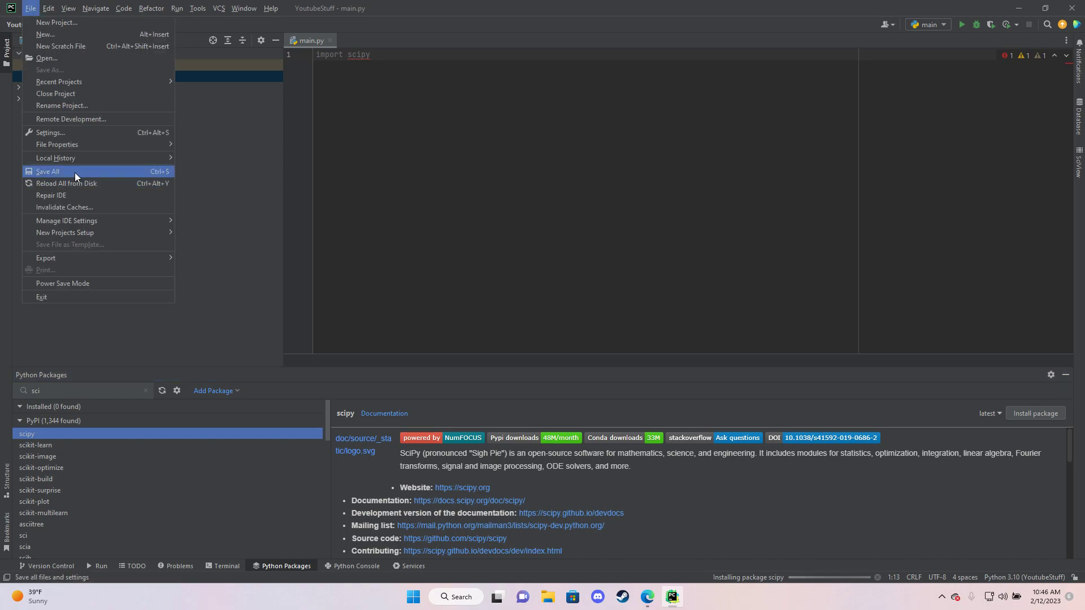
click(50, 132)
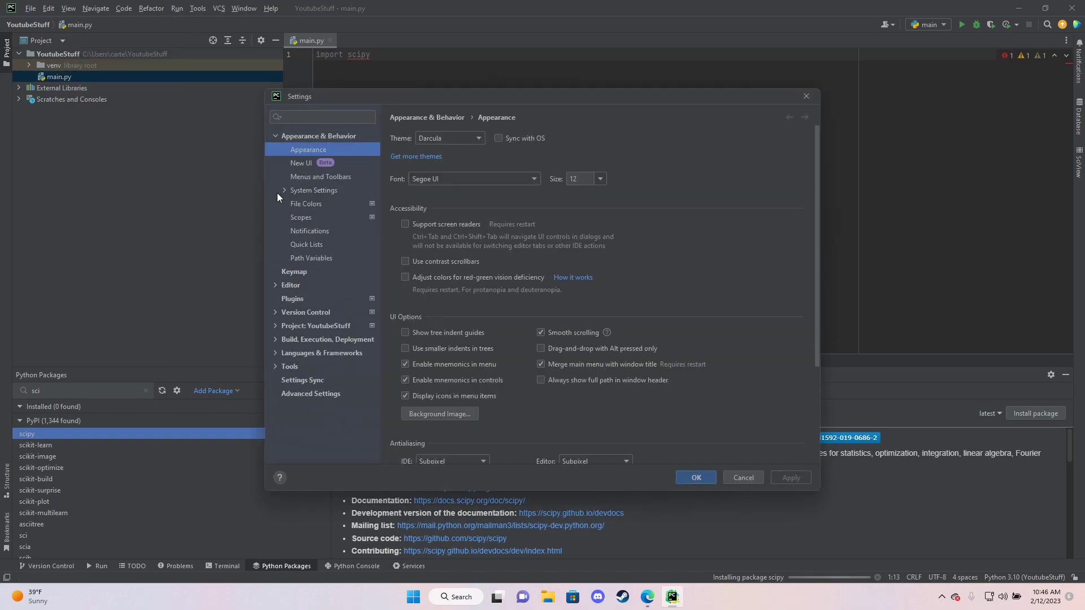
click(317, 326)
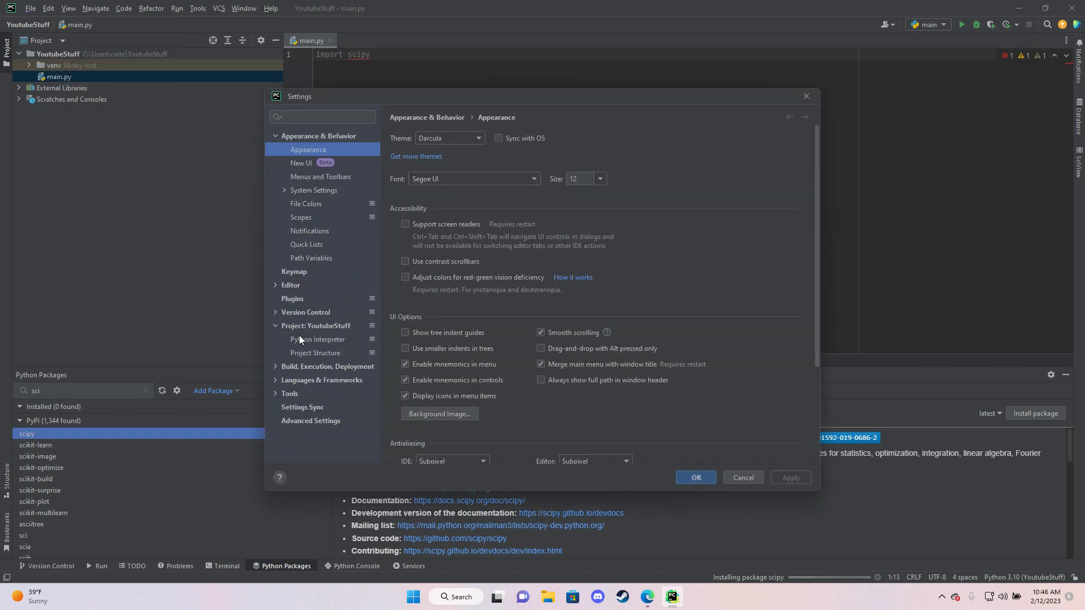
click(318, 339)
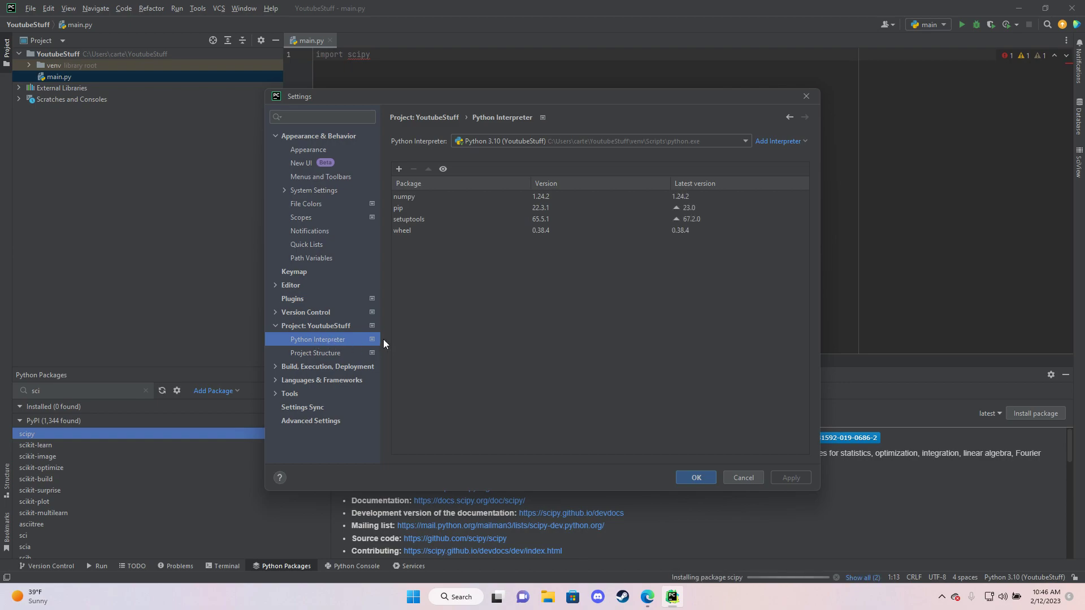
Search Available Packages for 'sci' to find scipy 1.10.0.
click(400, 168)
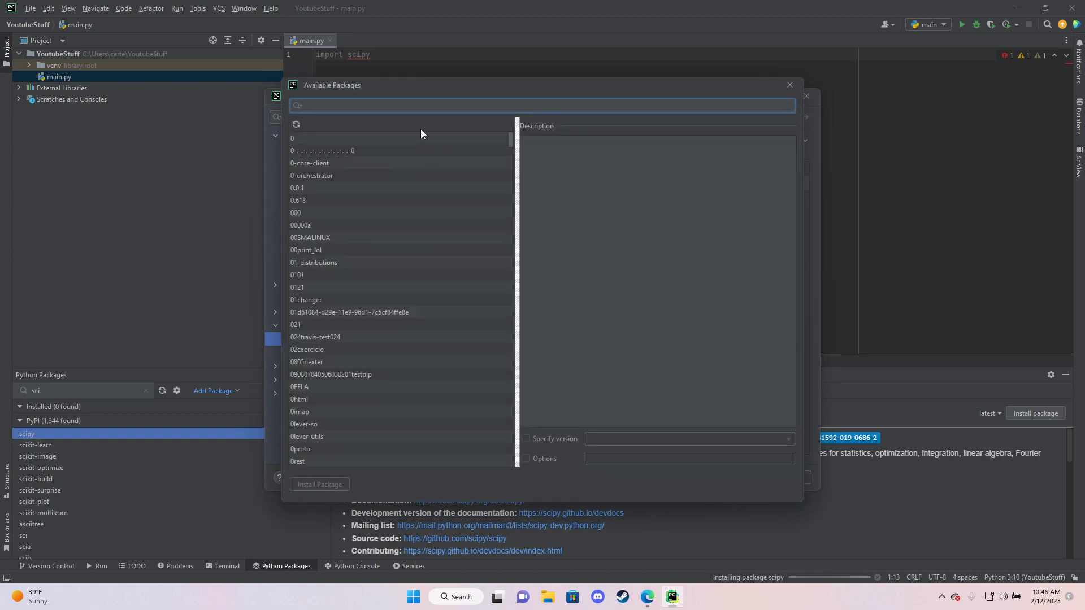
text(scipy)
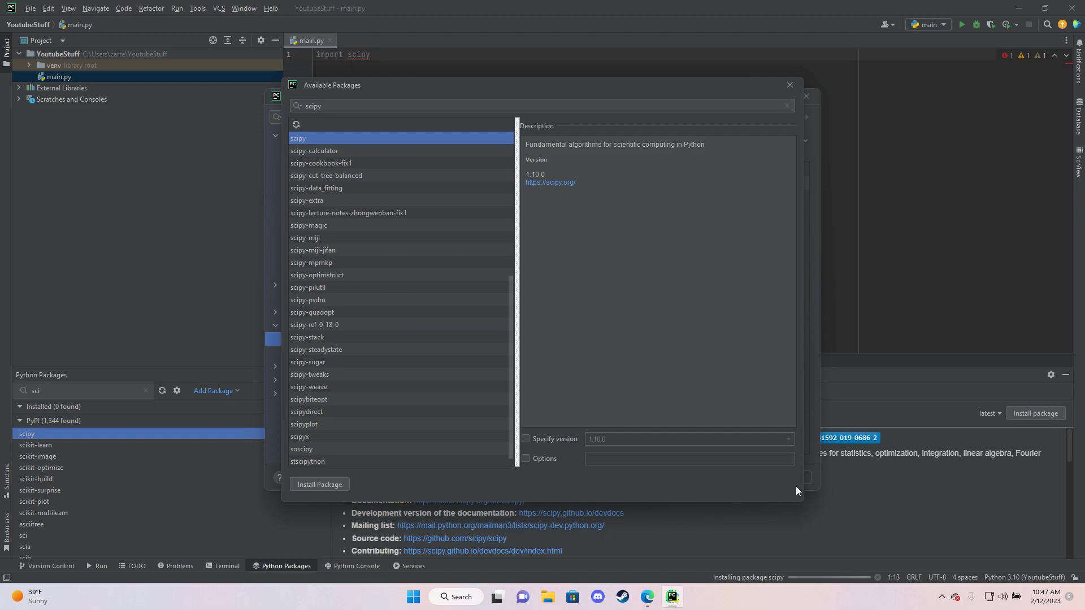
Close the Available Packages and Settings windows, returning to main.py.
click(789, 84)
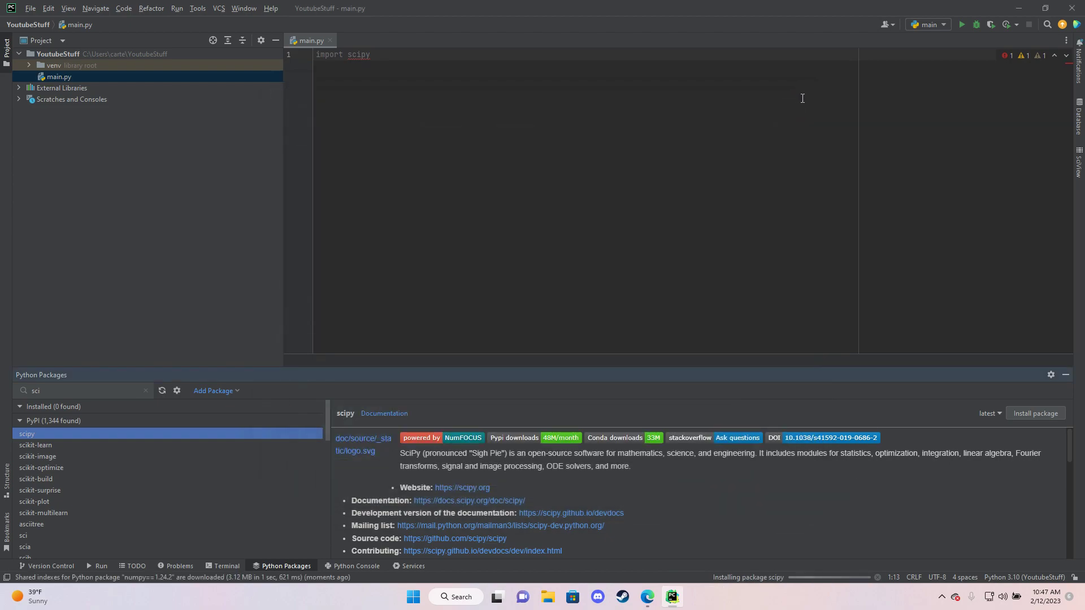
mouse_move(826, 588)
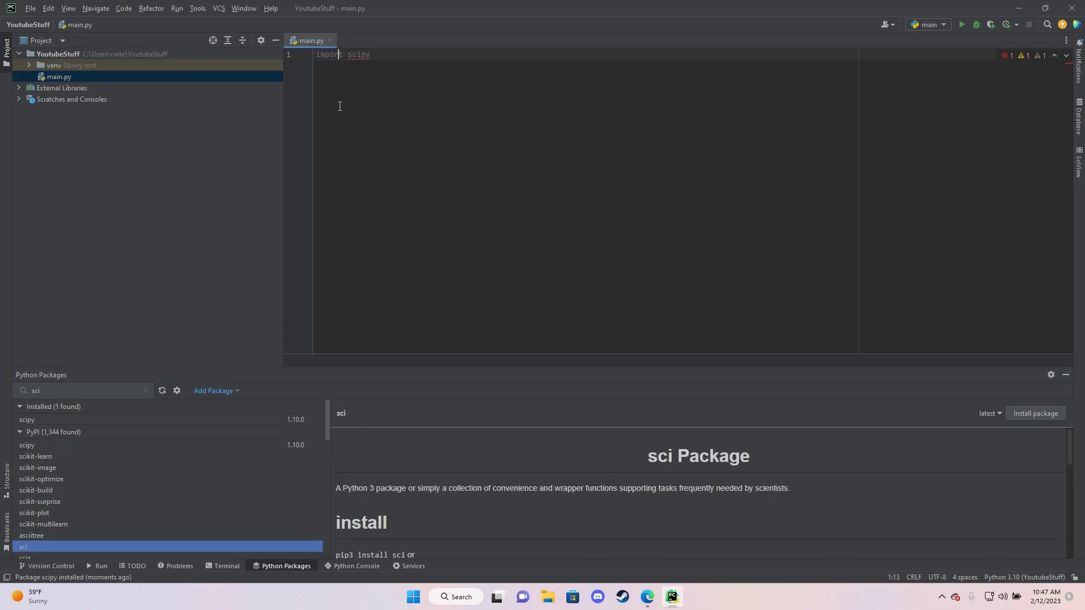
Re-run main.py to confirm the scipy import works and exits with code 0.
click(961, 24)
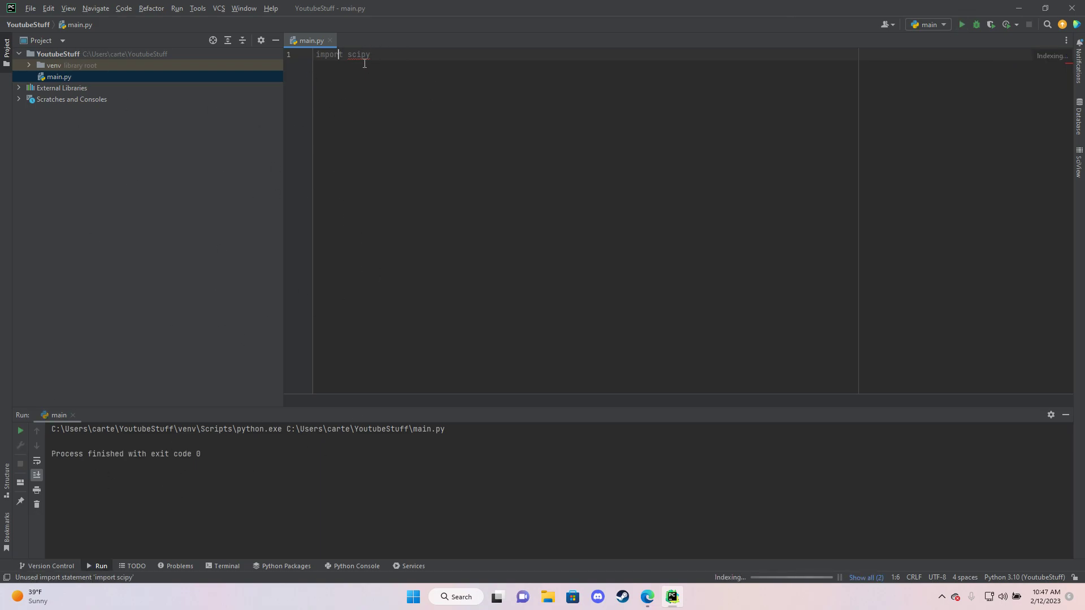
mouse_move(303, 299)
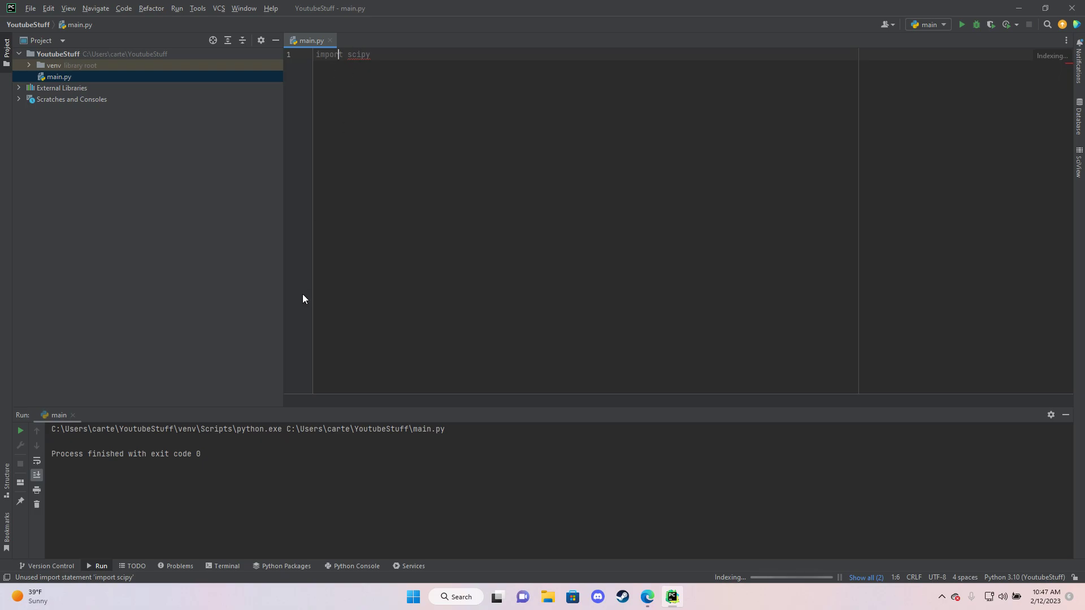